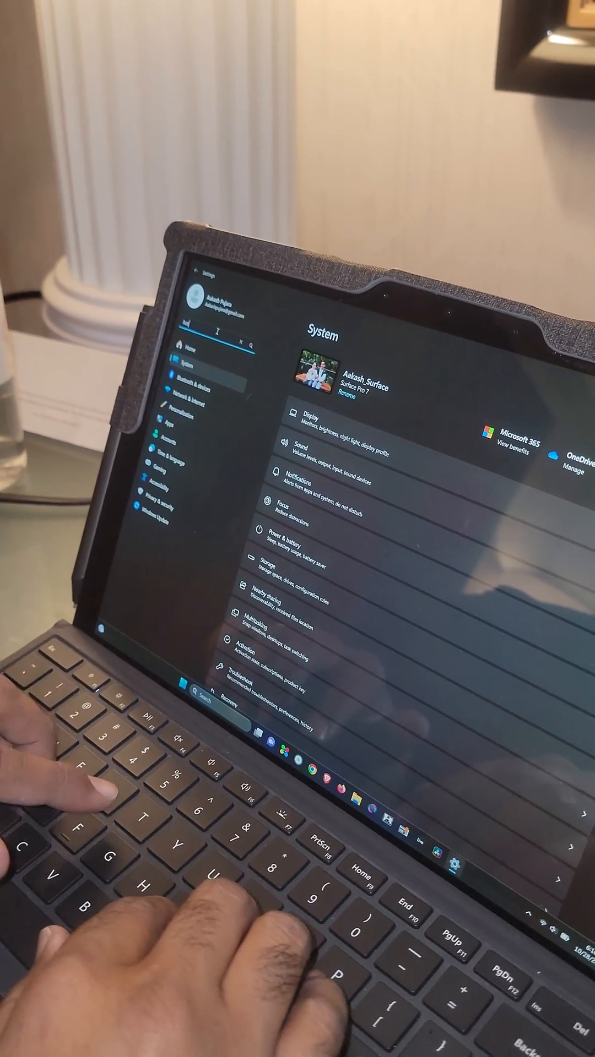
Find Mobile hotspot via the Settings search for 'hotspot' and switch it On.
type("hotspot")
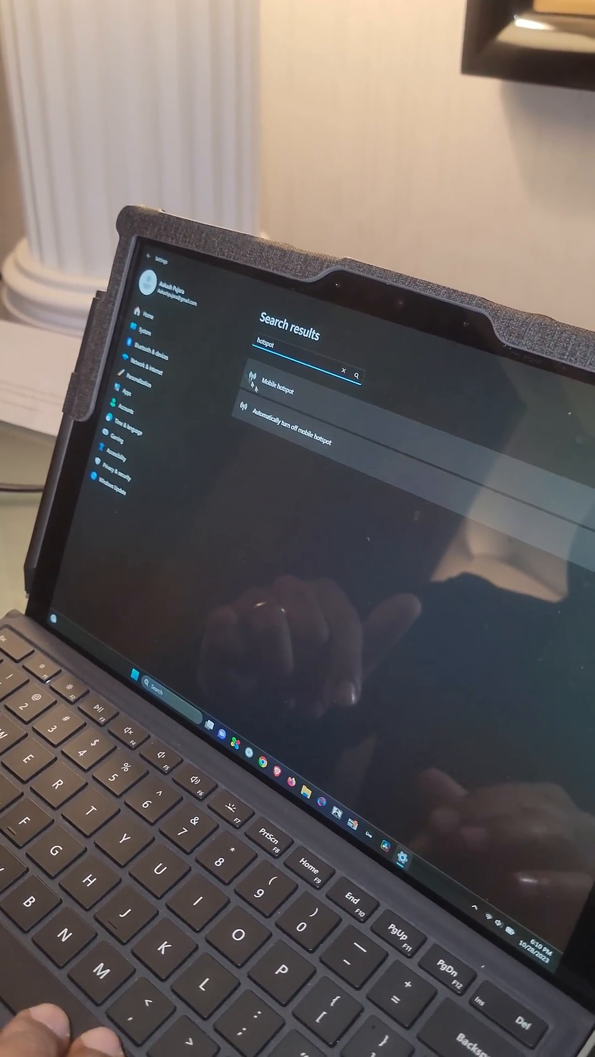
left_click(283, 385)
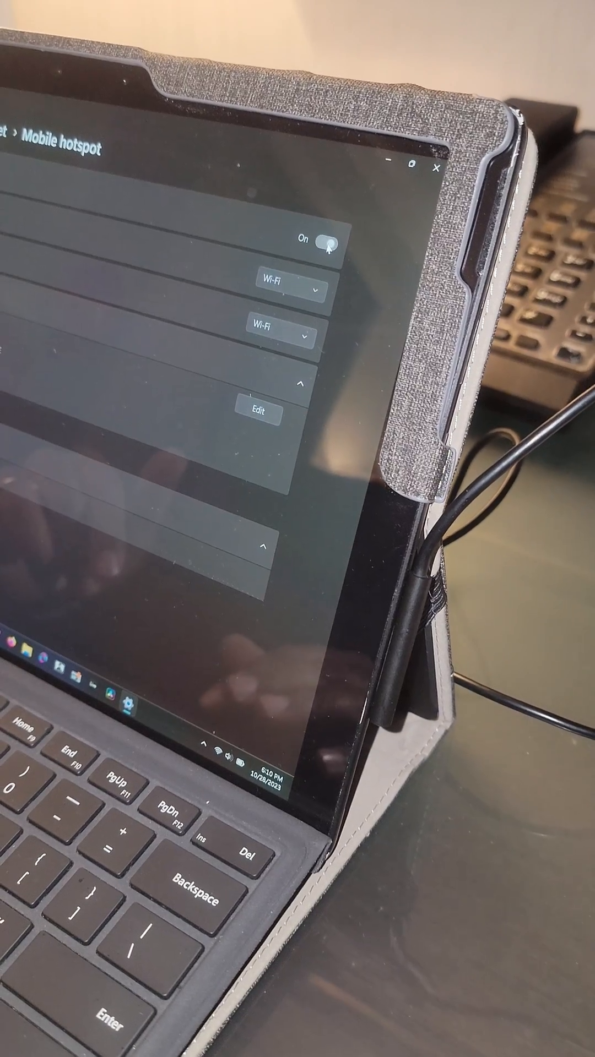
left_click(329, 241)
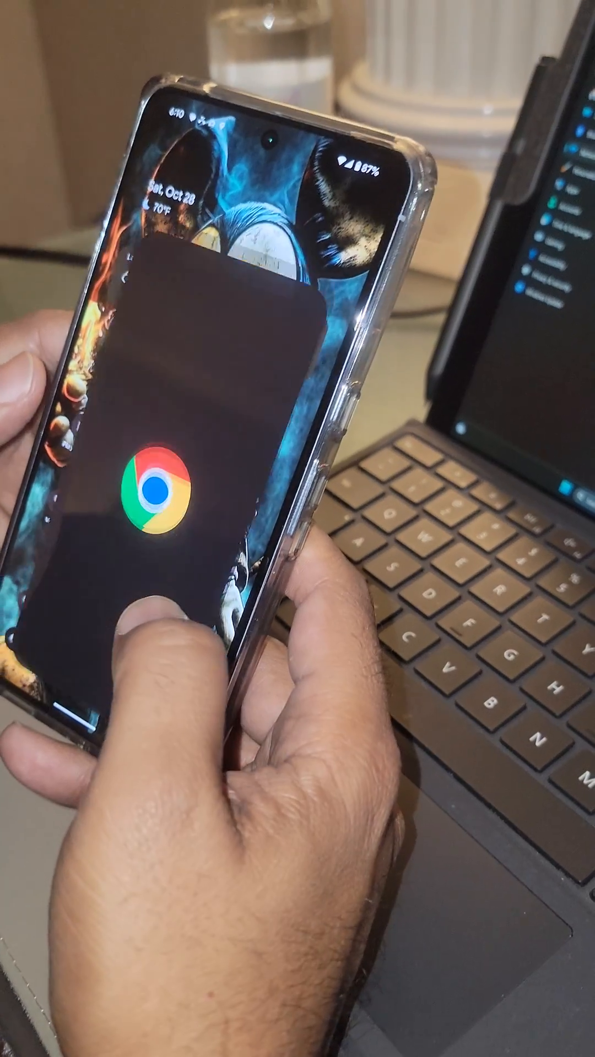
Launch Chrome on the phone and begin typing 'sp' into Google search.
left_click(155, 498)
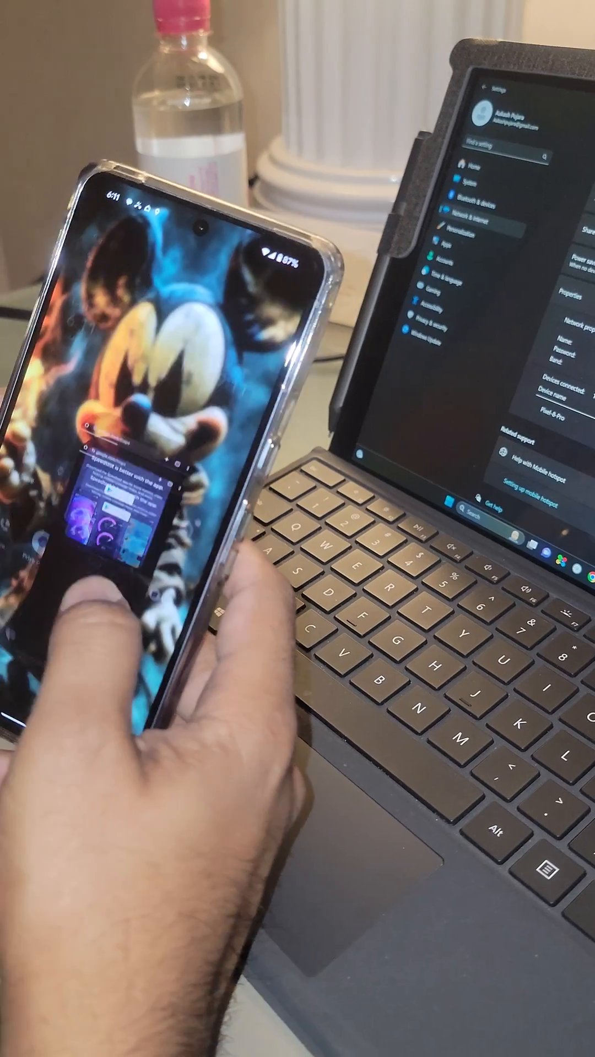
type("sp")
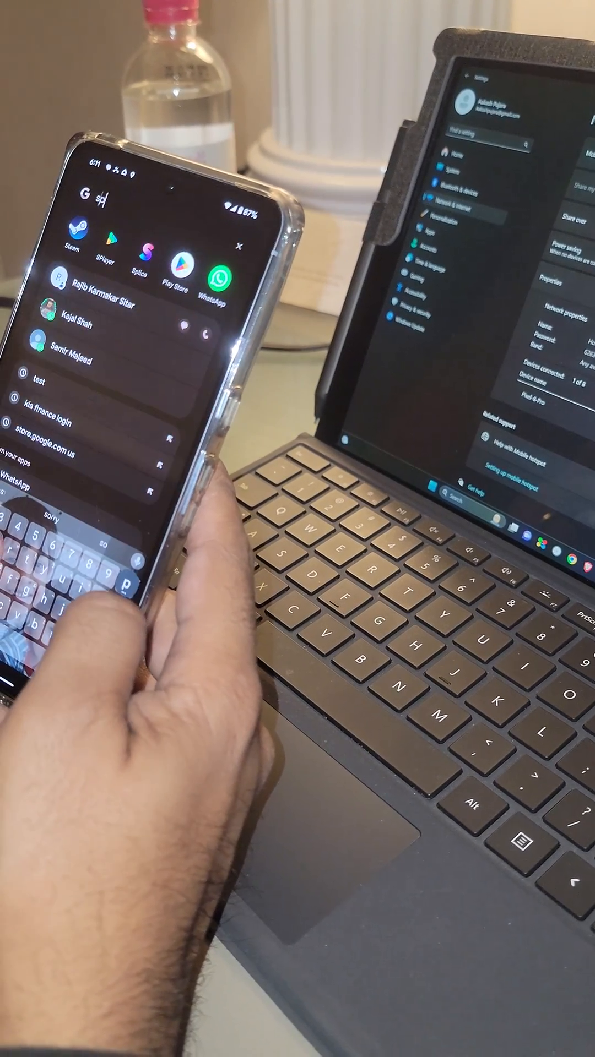